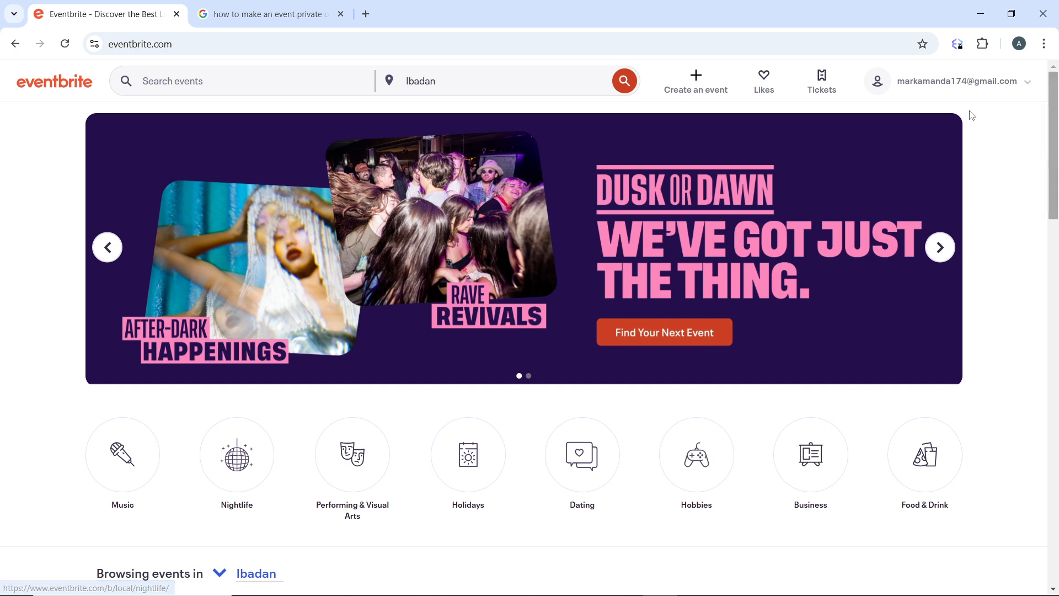
Step: Choose Manage my events from the account dropdown to reach the organizer home
click(955, 81)
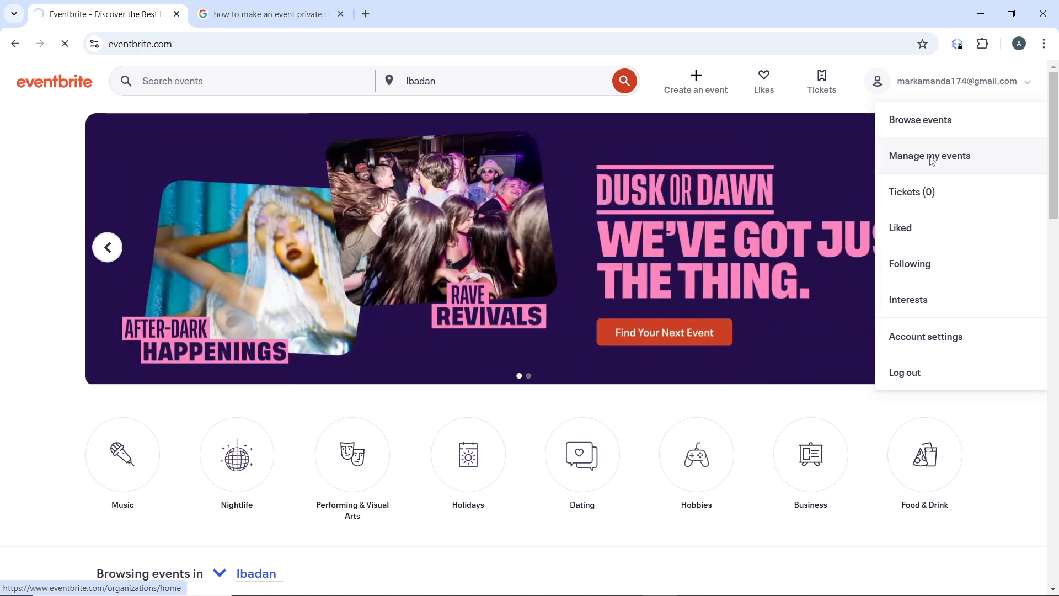
click(930, 156)
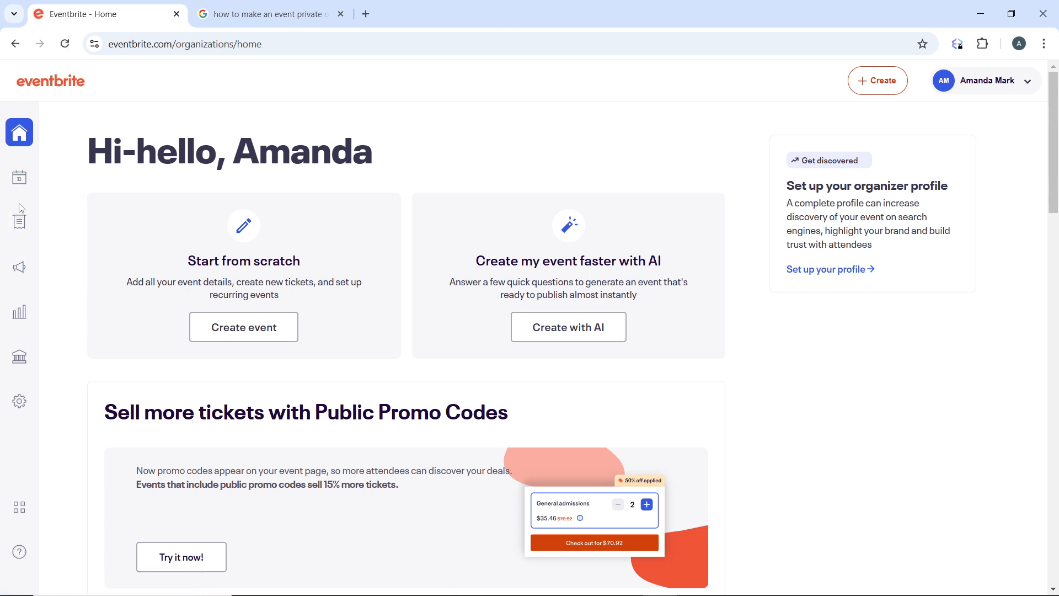
mouse_move(20, 177)
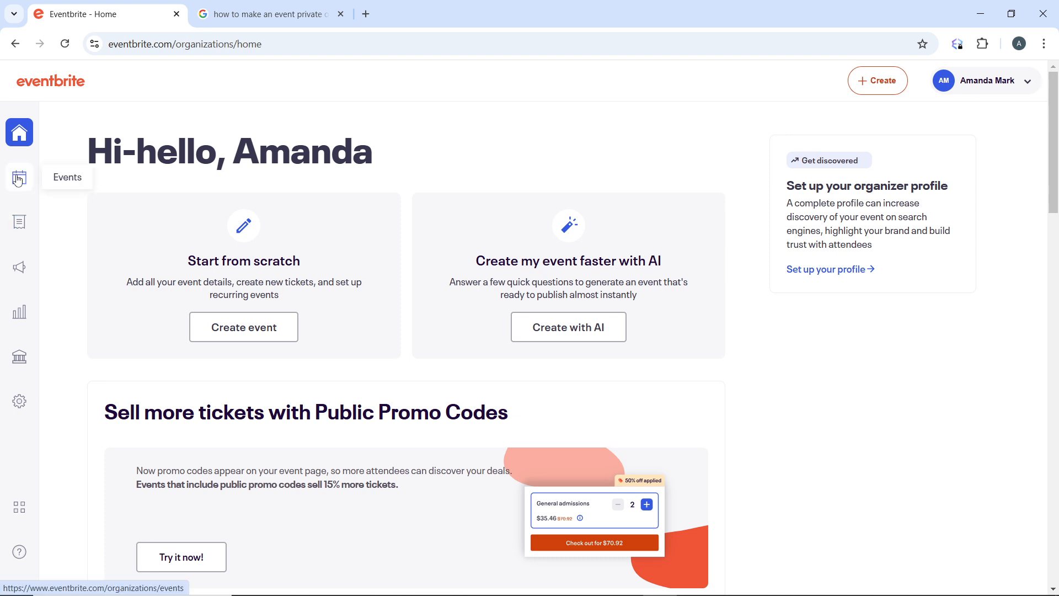
Step: Open the Events list from the sidebar calendar icon, showing the AFI's PARTY draft
click(20, 178)
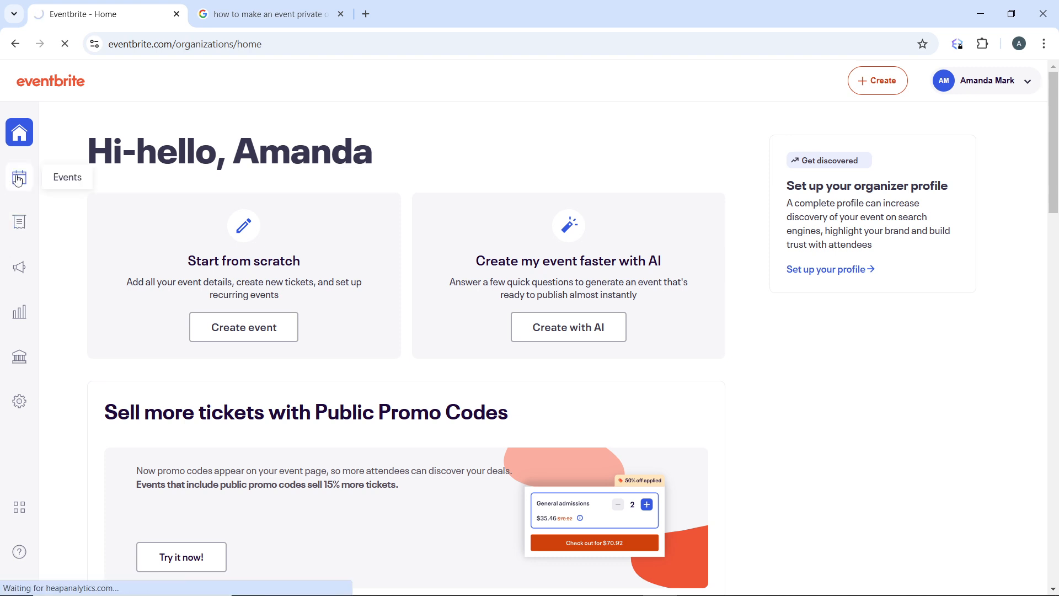
click(19, 178)
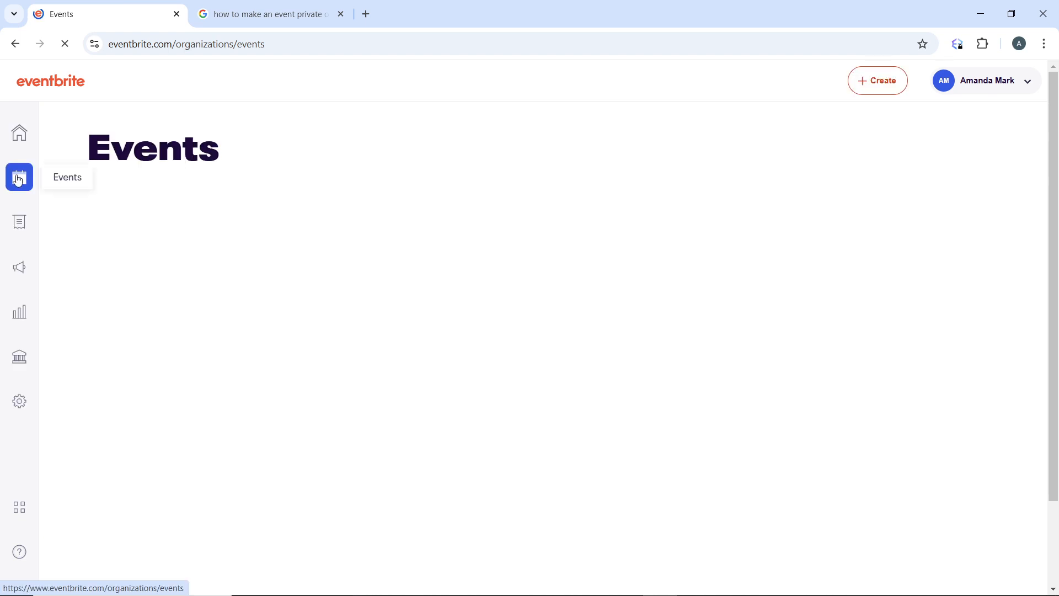
click(19, 178)
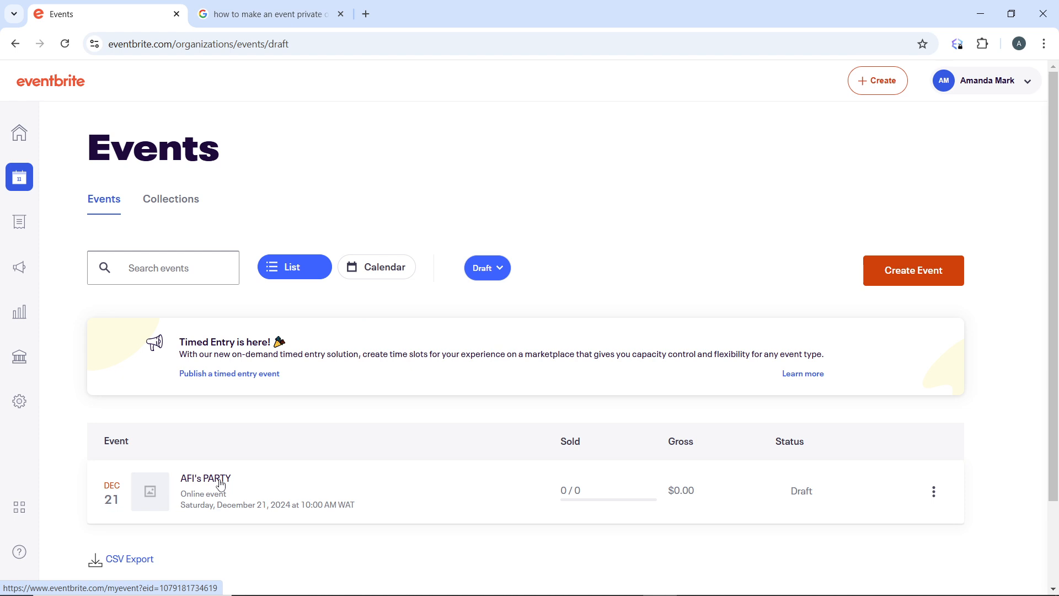
Step: Open the AFI's PARTY dashboard and expand Order Options in the left panel
click(205, 478)
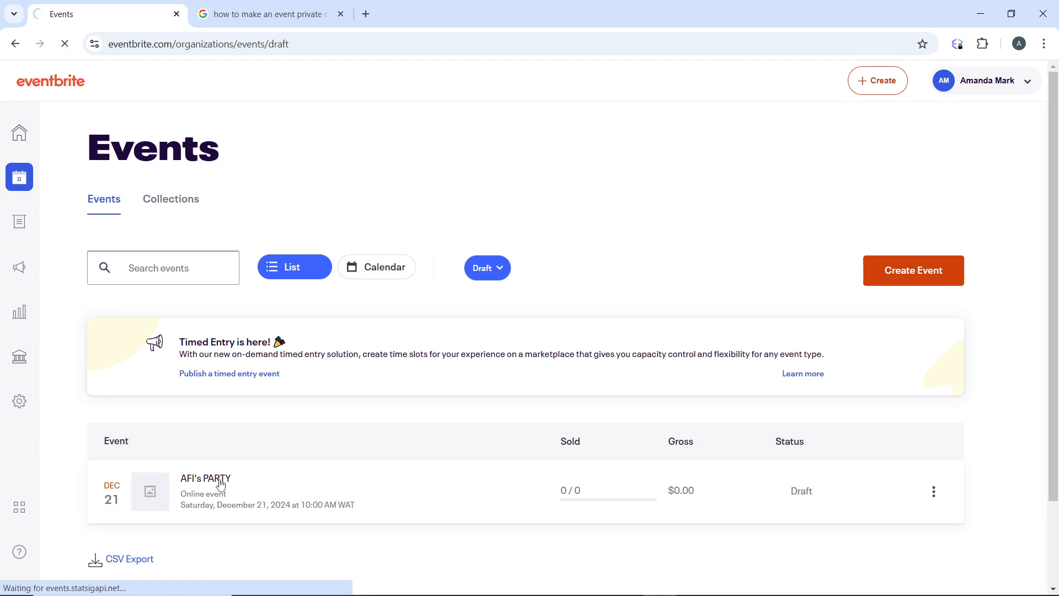
click(205, 478)
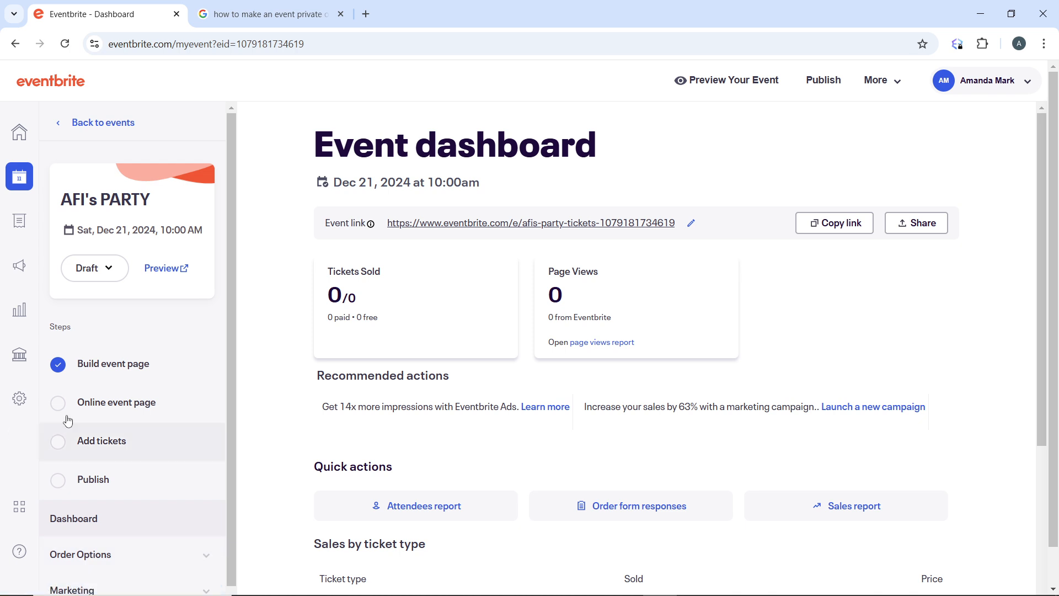
scroll(down, 3)
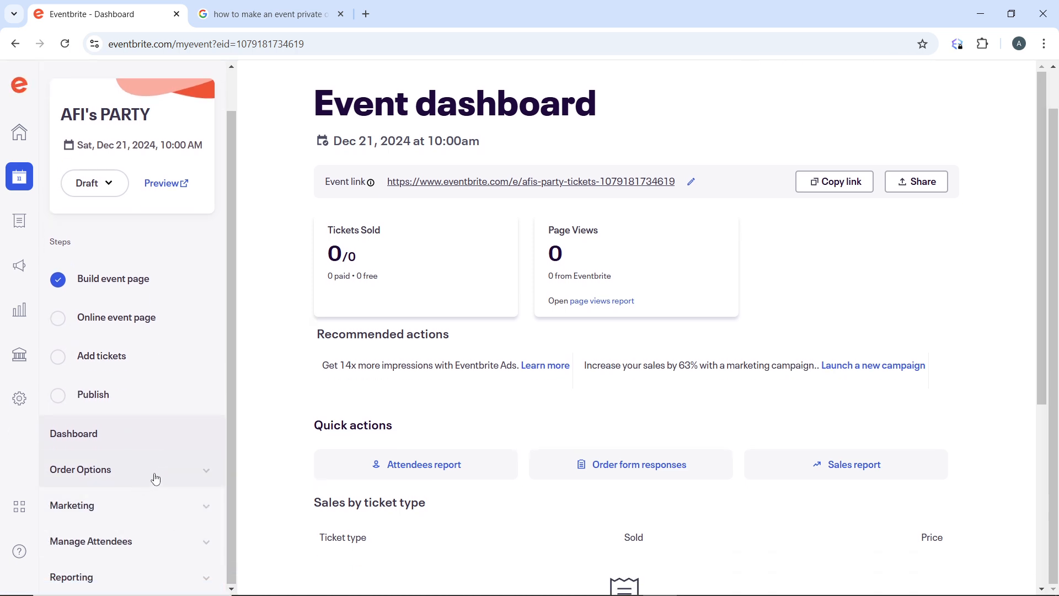
click(80, 469)
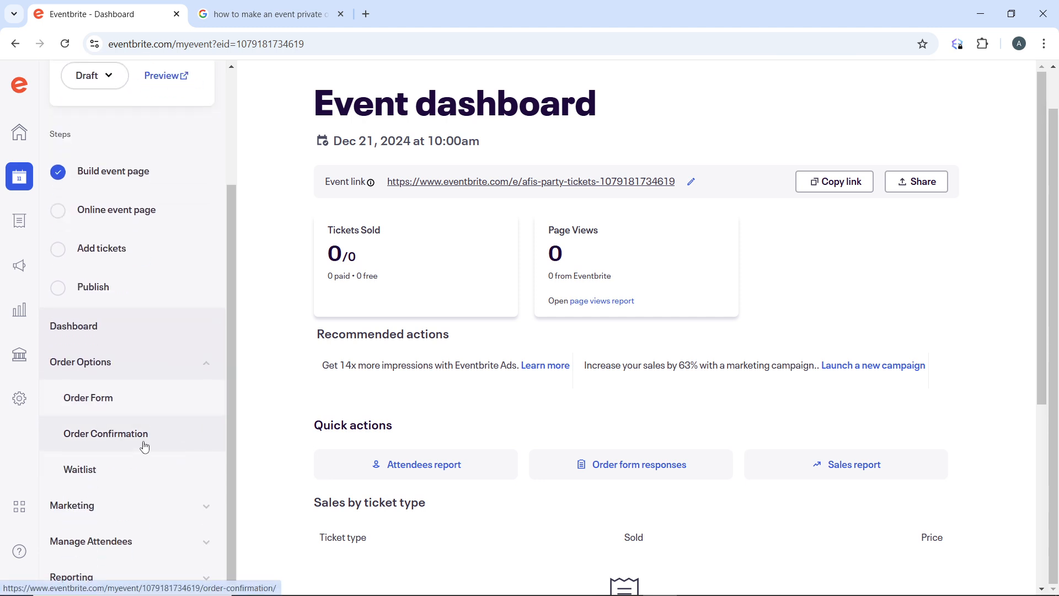
Step: Open the Order Confirmation settings page for AFI's PARTY
click(105, 433)
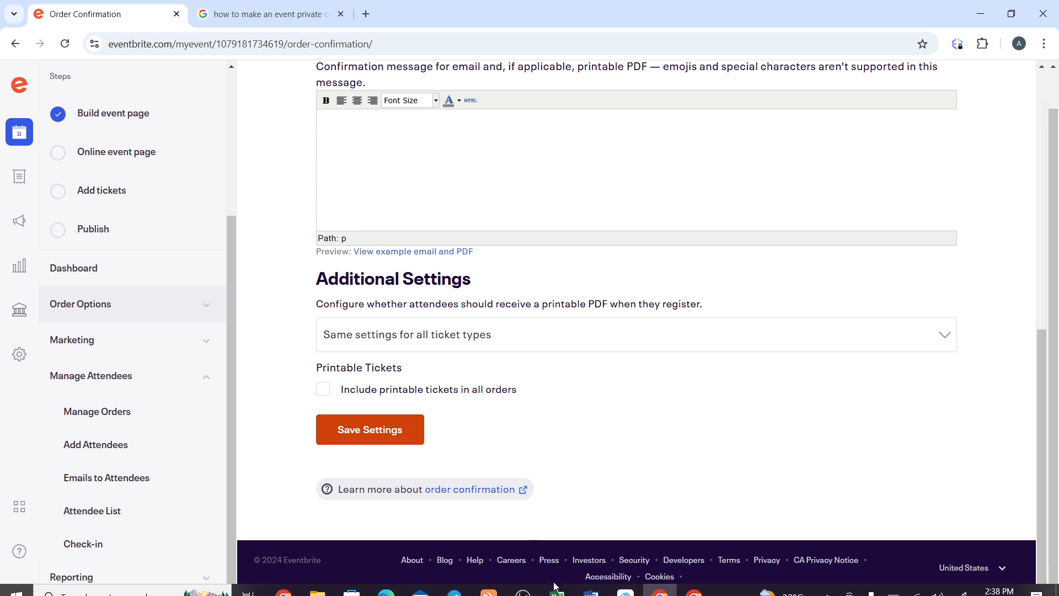
mouse_move(675, 355)
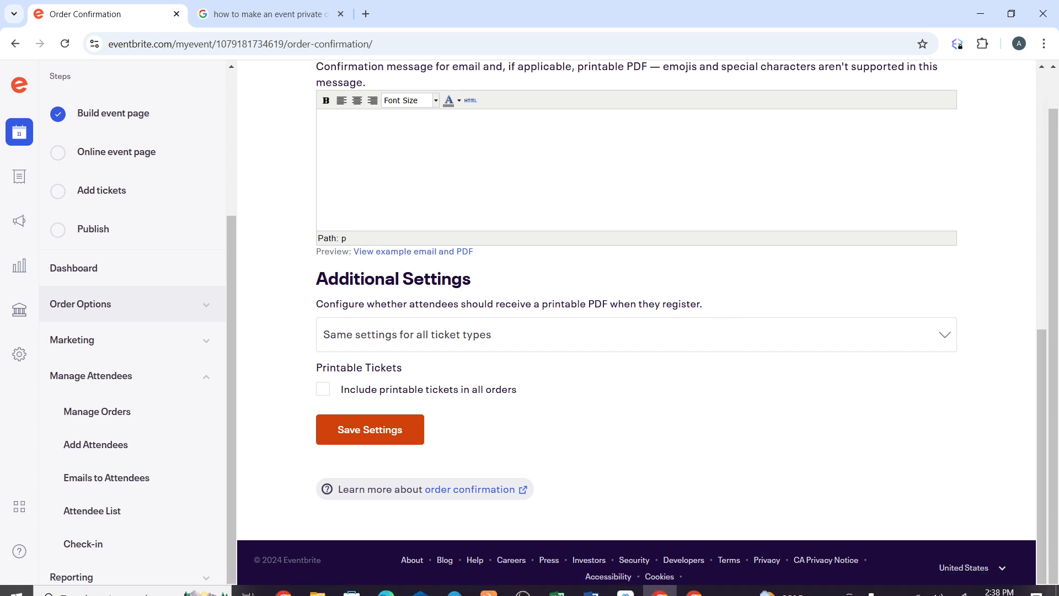
mouse_move(646, 408)
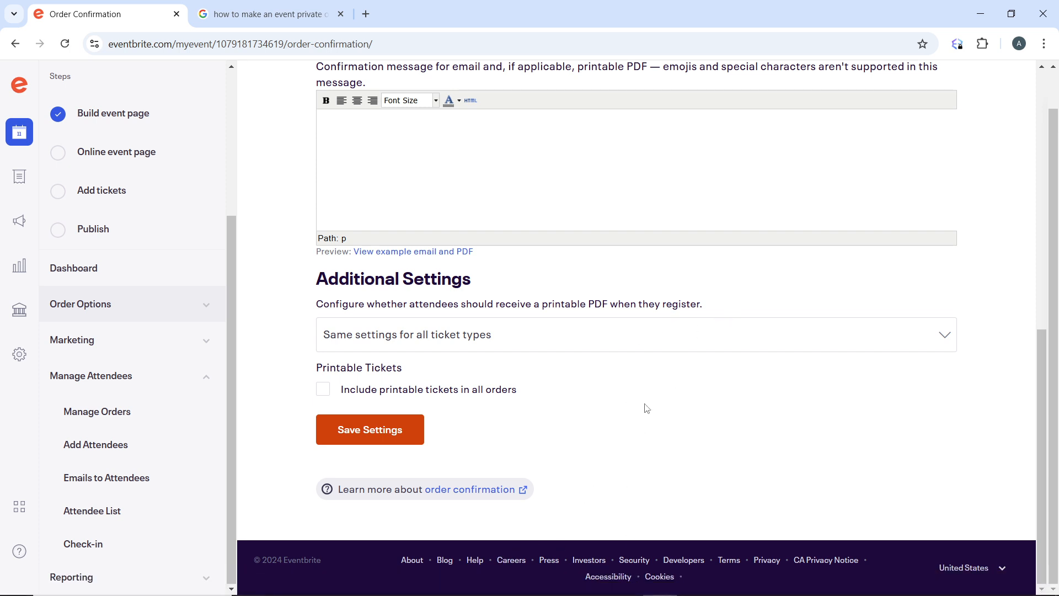